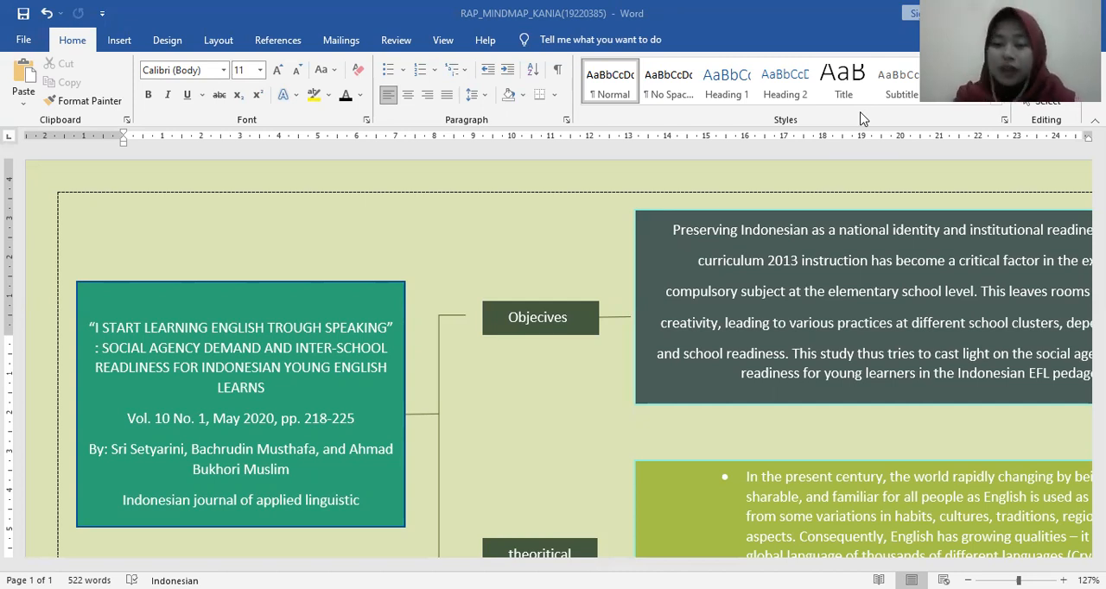
mouse_move(1041, 424)
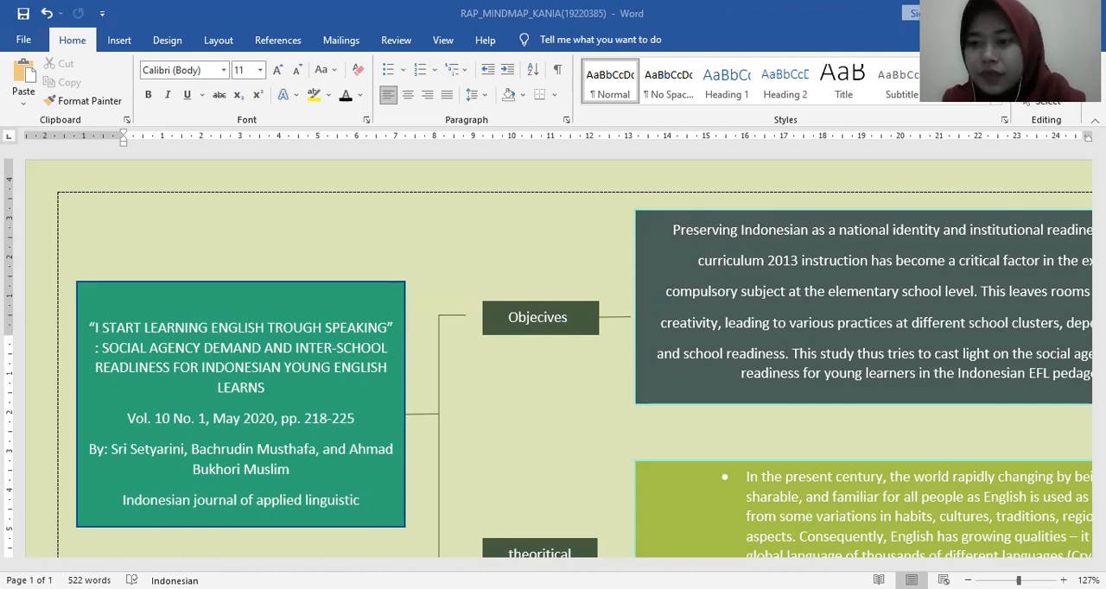
- Select the Objectives label box and its description box in the mind map
scroll(up, 3)
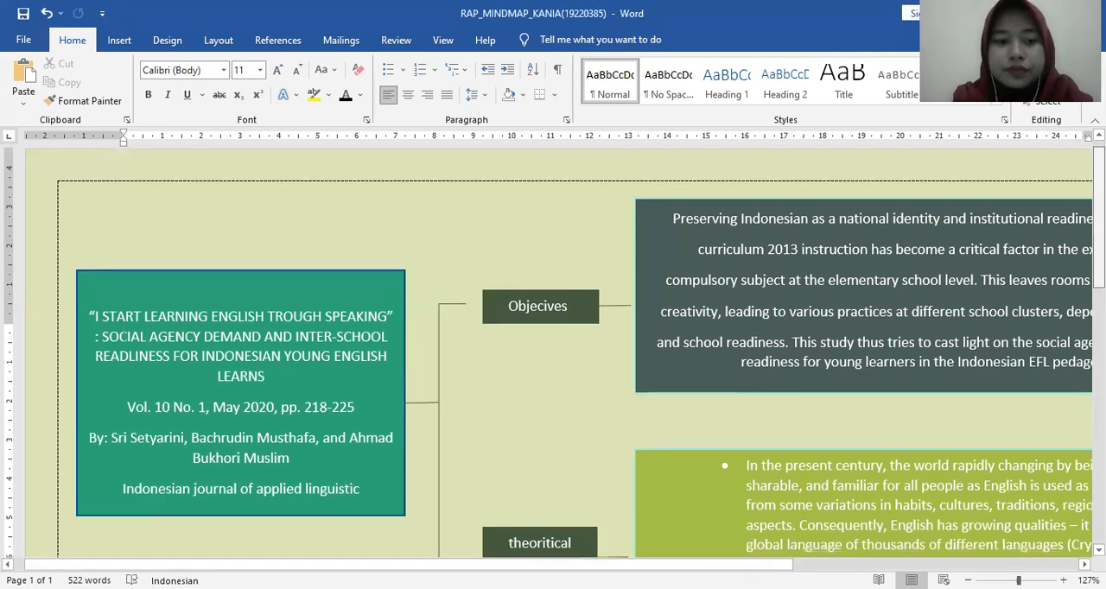
scroll(down, 3)
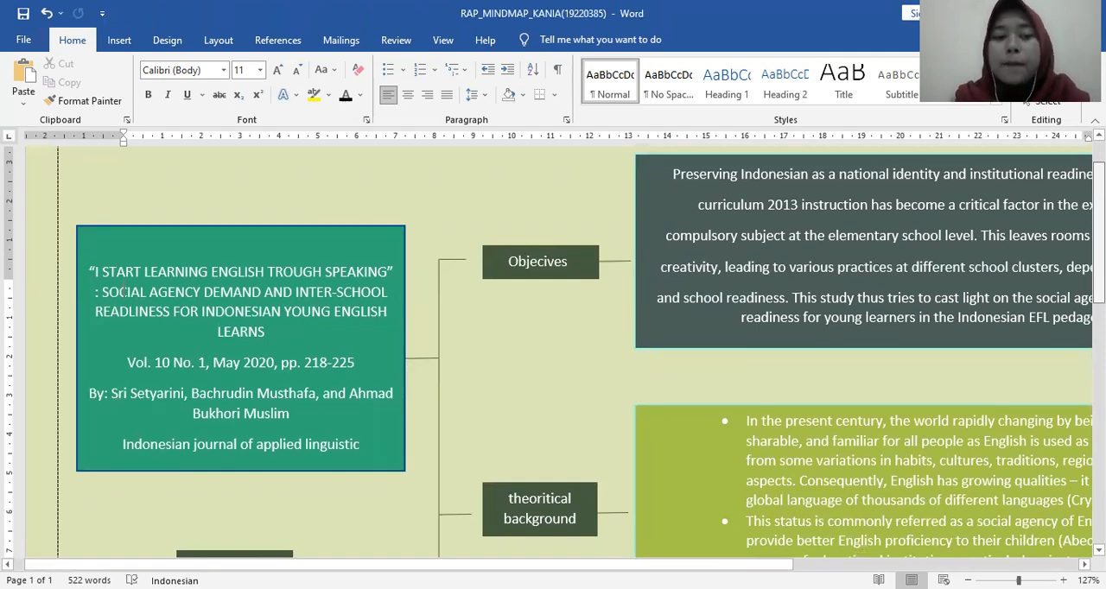
scroll(down, 3)
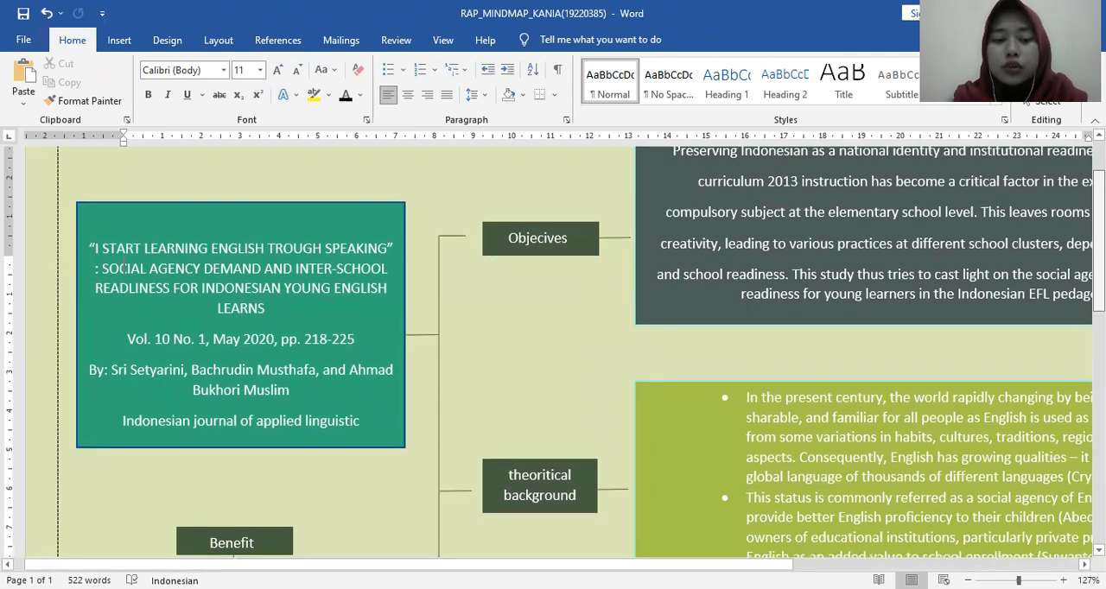
scroll(down, 3)
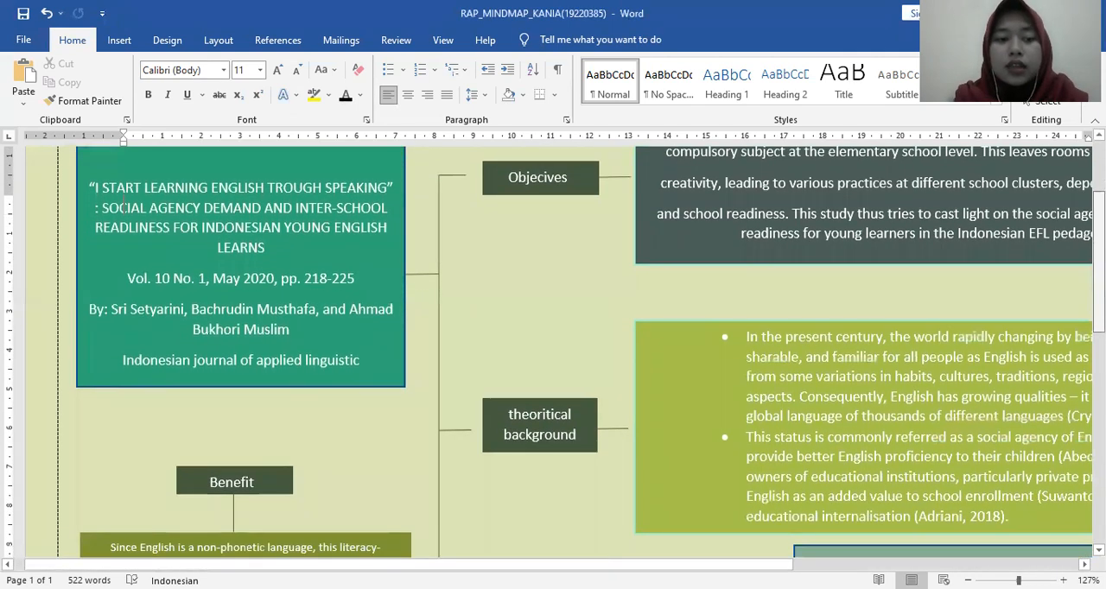
scroll(up, 3)
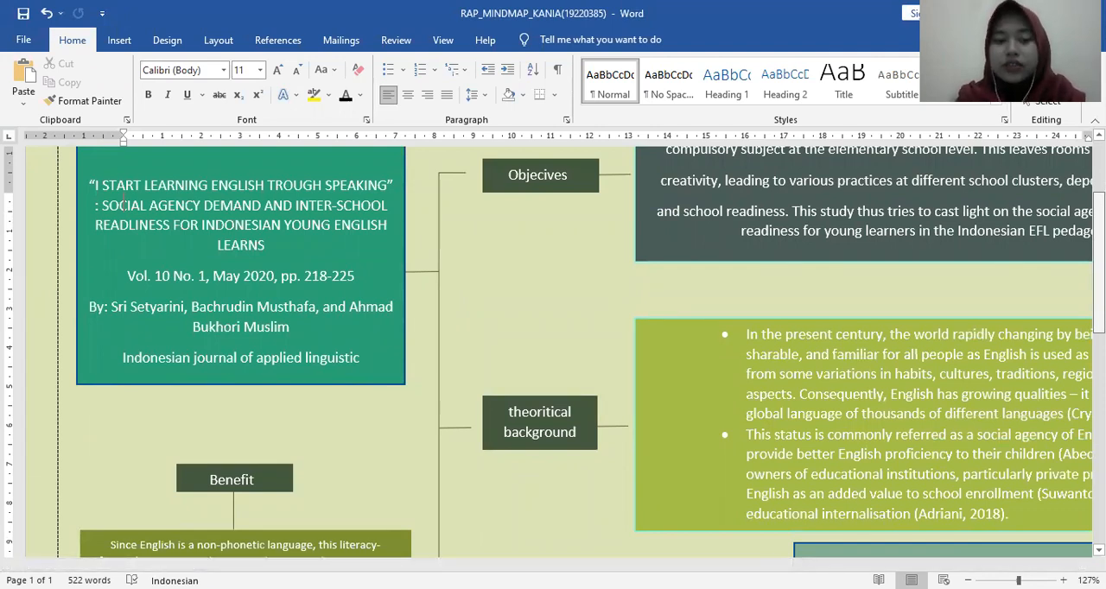
scroll(up, 3)
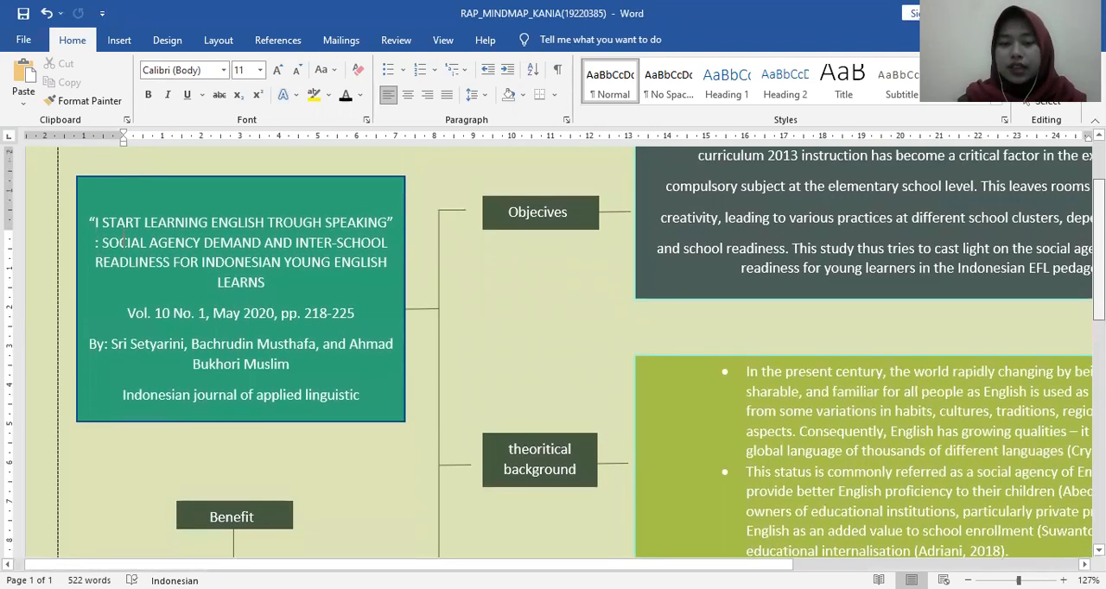
scroll(up, 3)
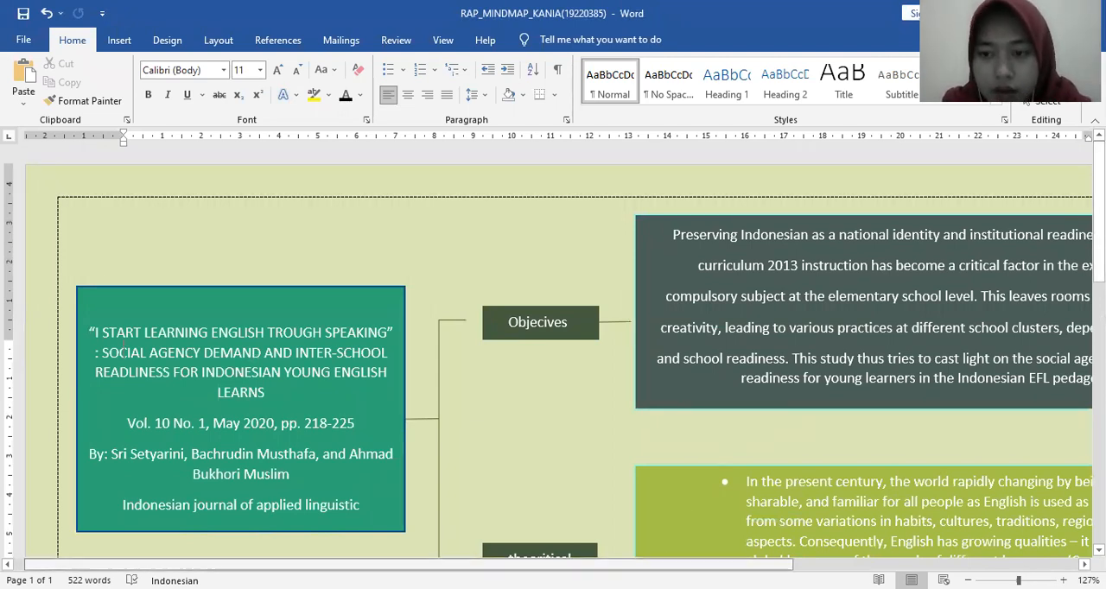
scroll(right, 3)
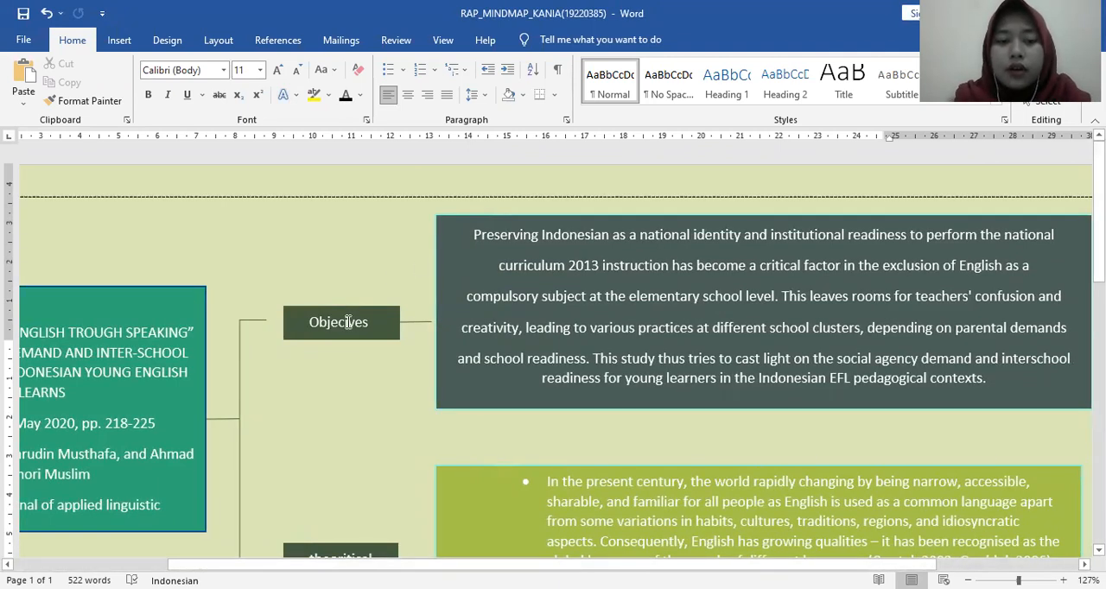
click(338, 322)
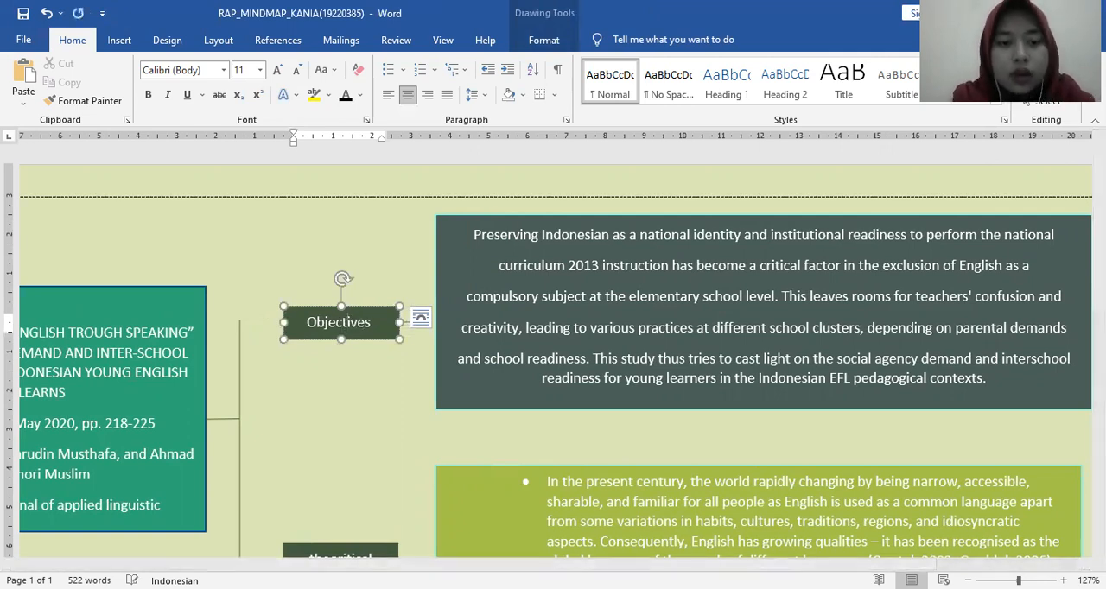
click(763, 311)
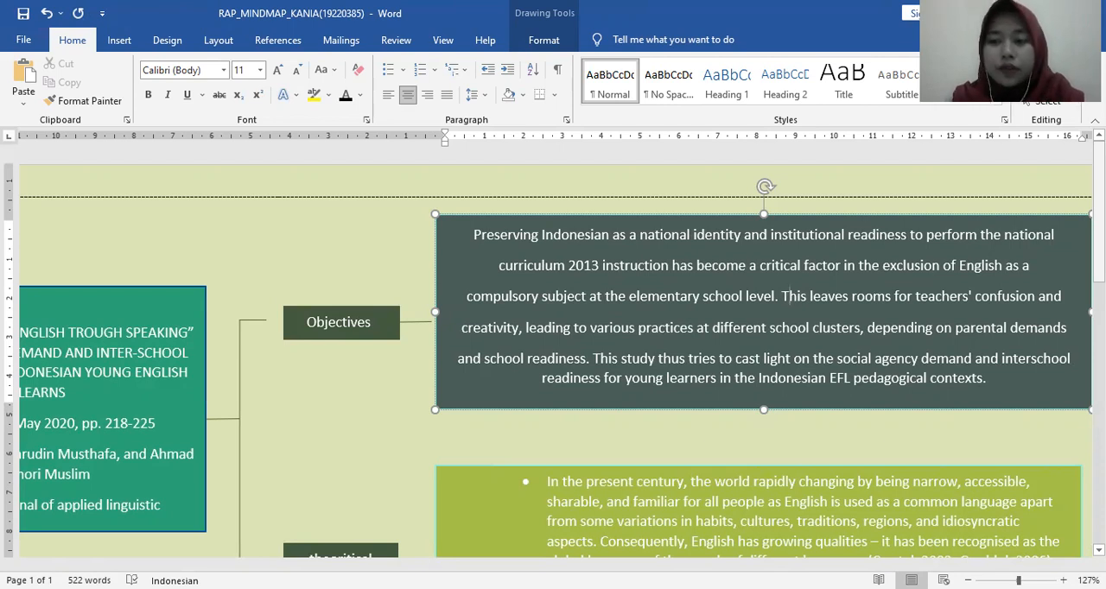
- Scroll down past the theoretical background paragraph to the Research and Instrument branches
scroll(down, 3)
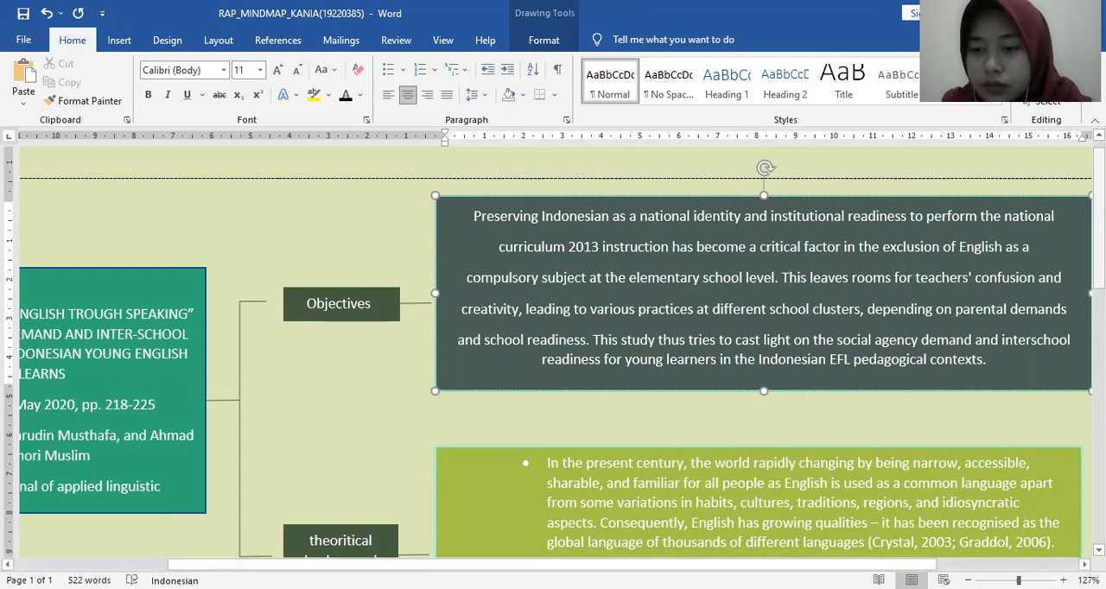
scroll(down, 3)
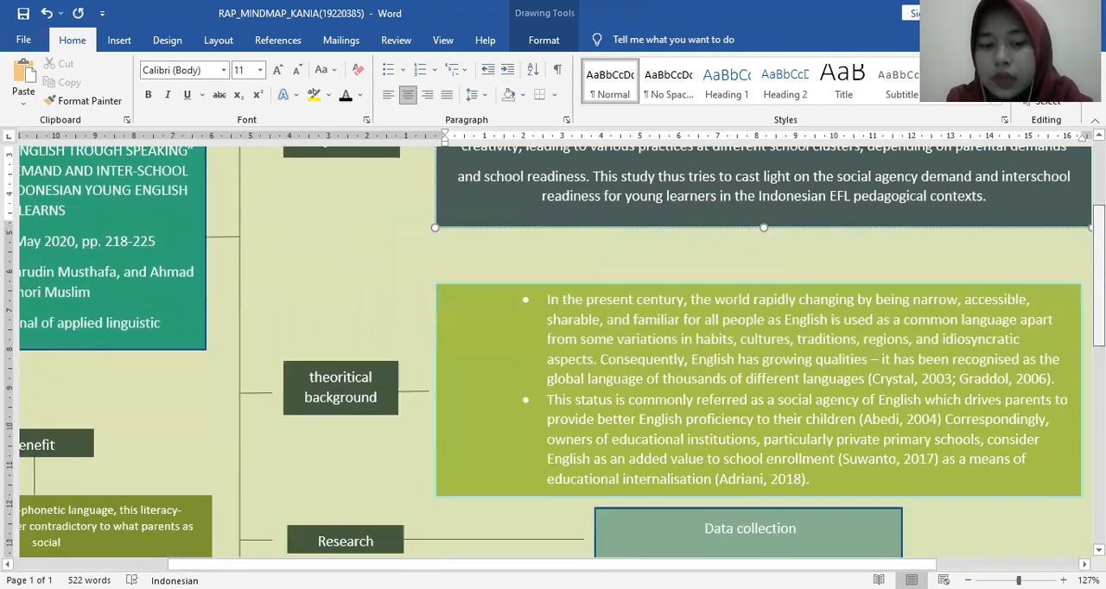
scroll(down, 3)
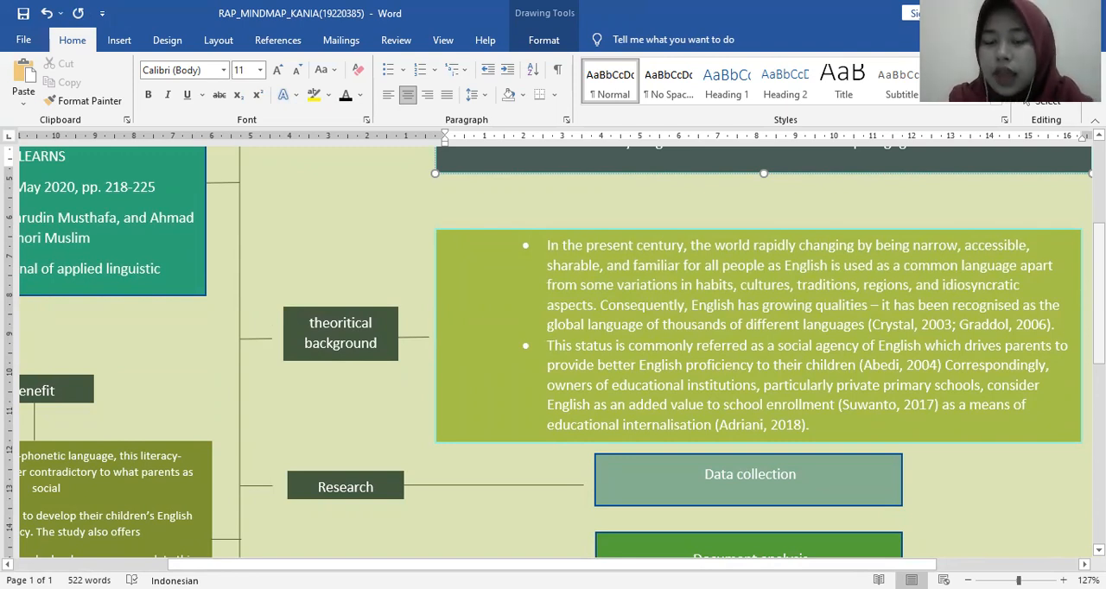
scroll(down, 3)
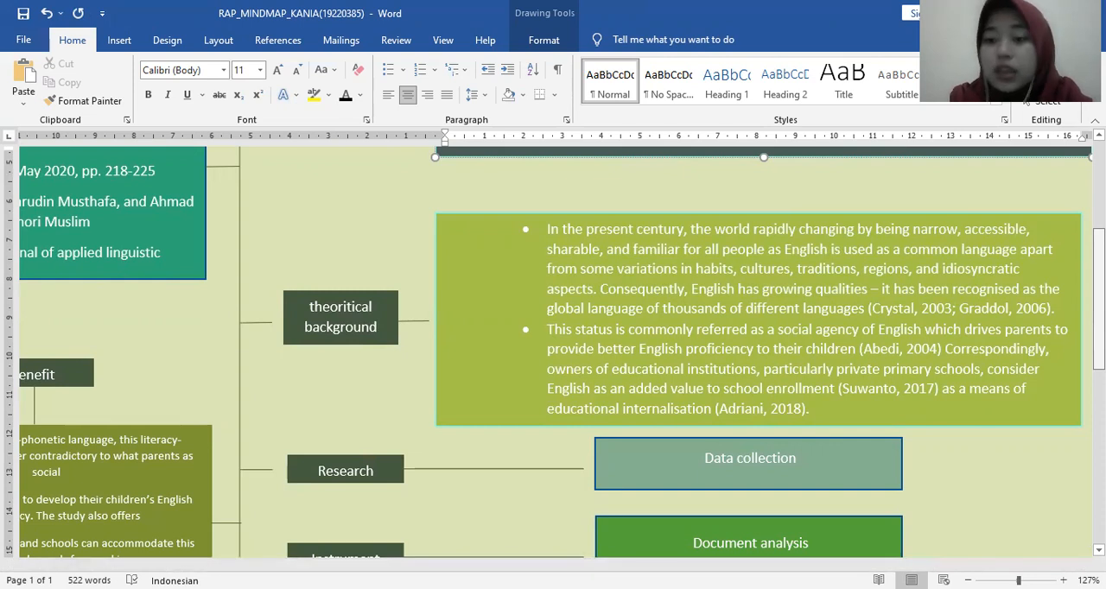
scroll(down, 3)
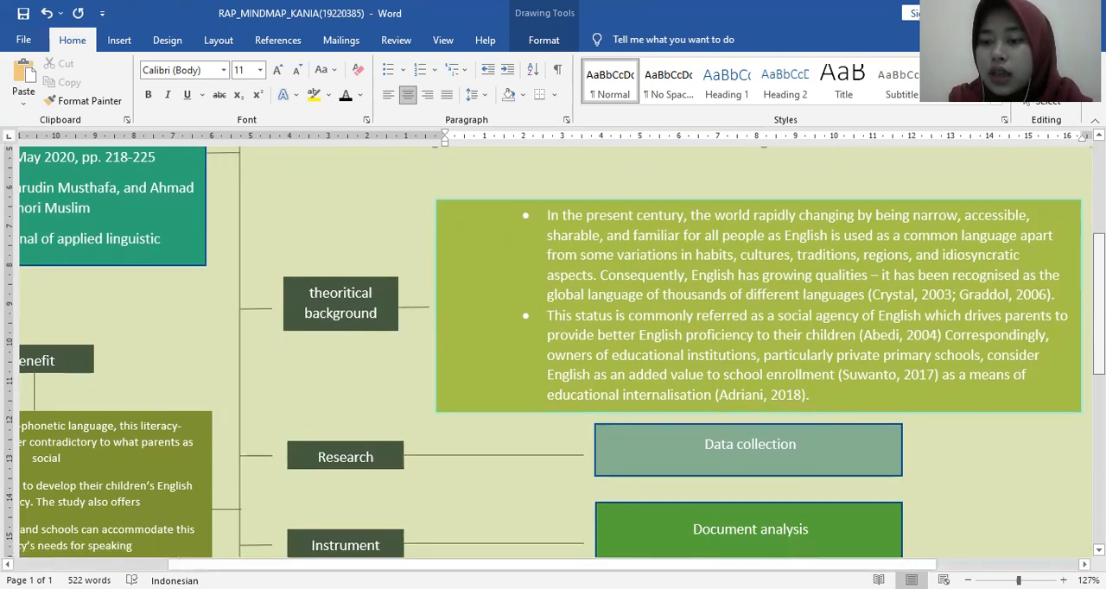
scroll(up, 3)
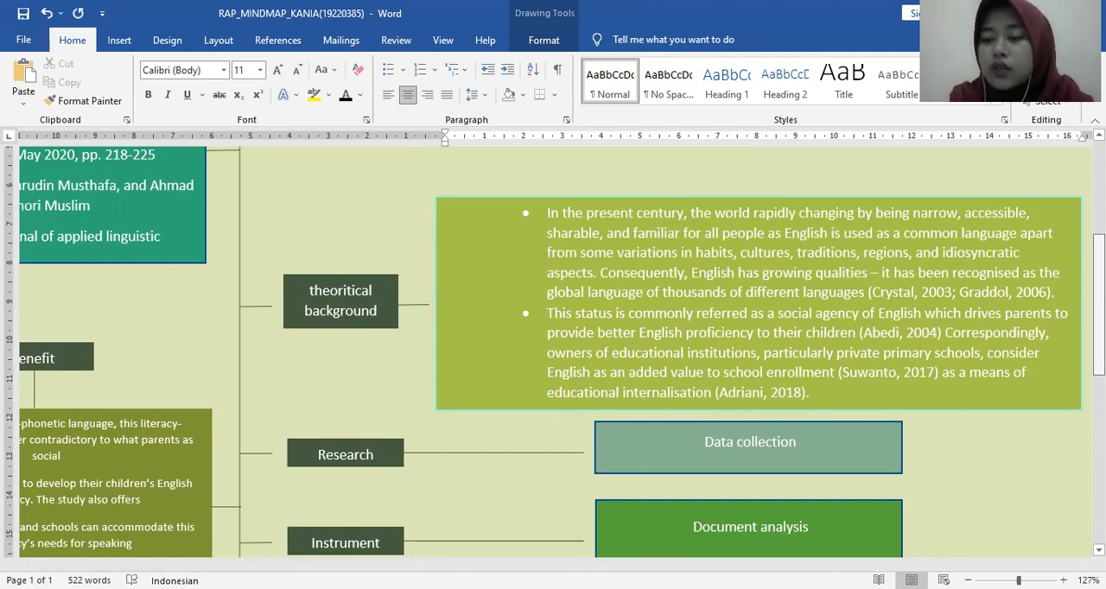
scroll(down, 3)
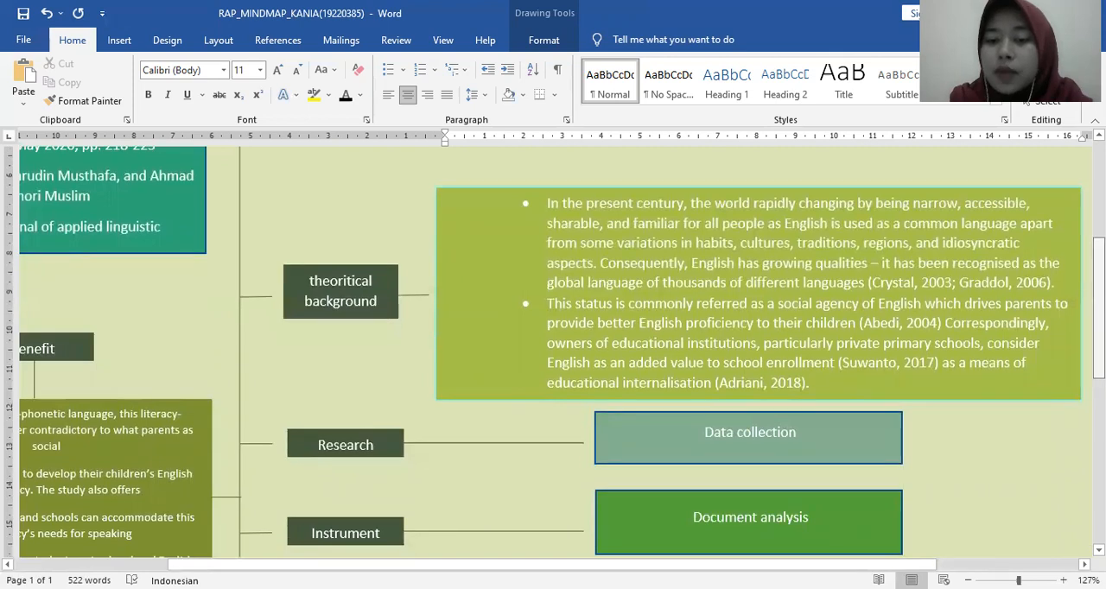
scroll(down, 3)
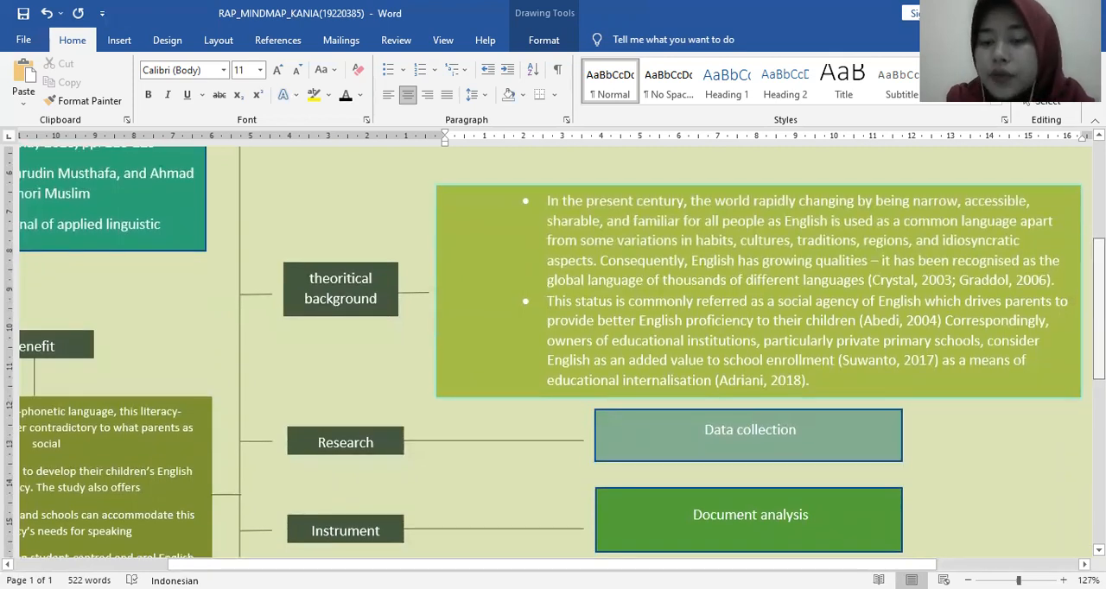
scroll(down, 3)
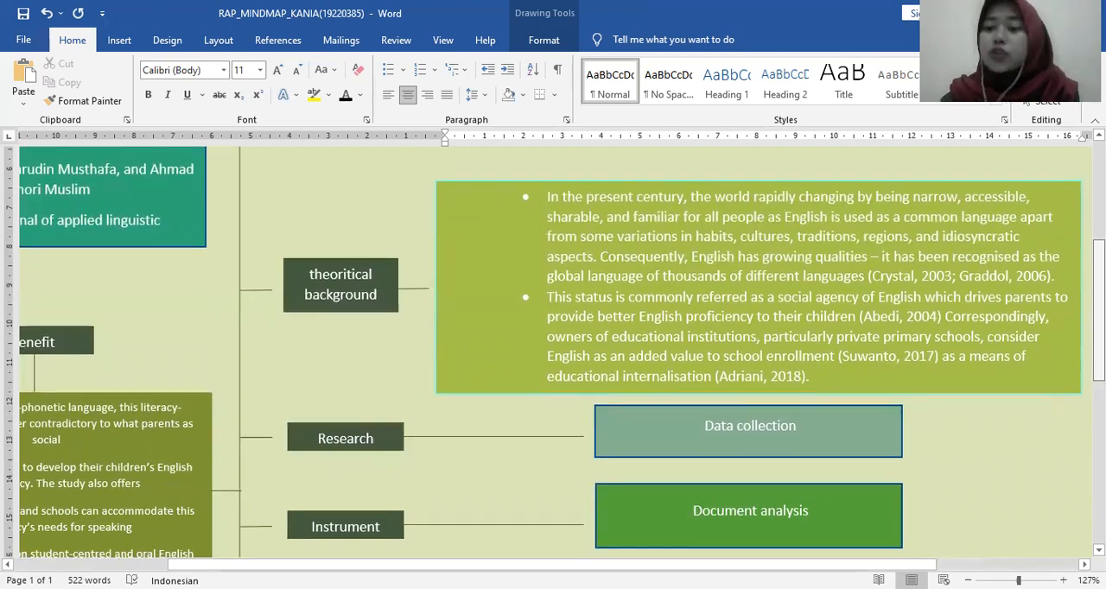
scroll(down, 3)
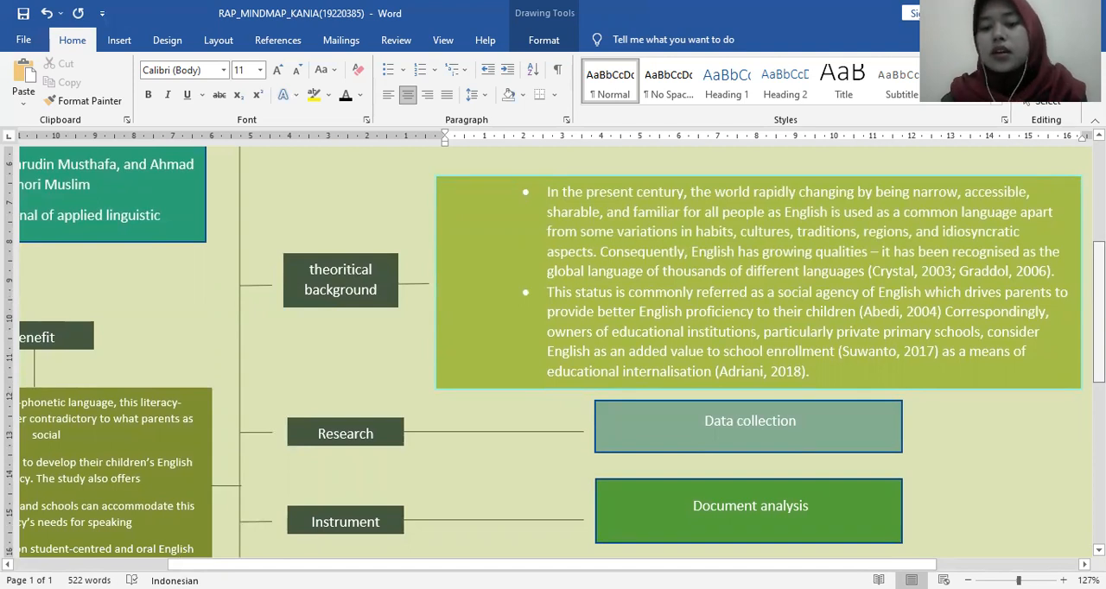
scroll(down, 3)
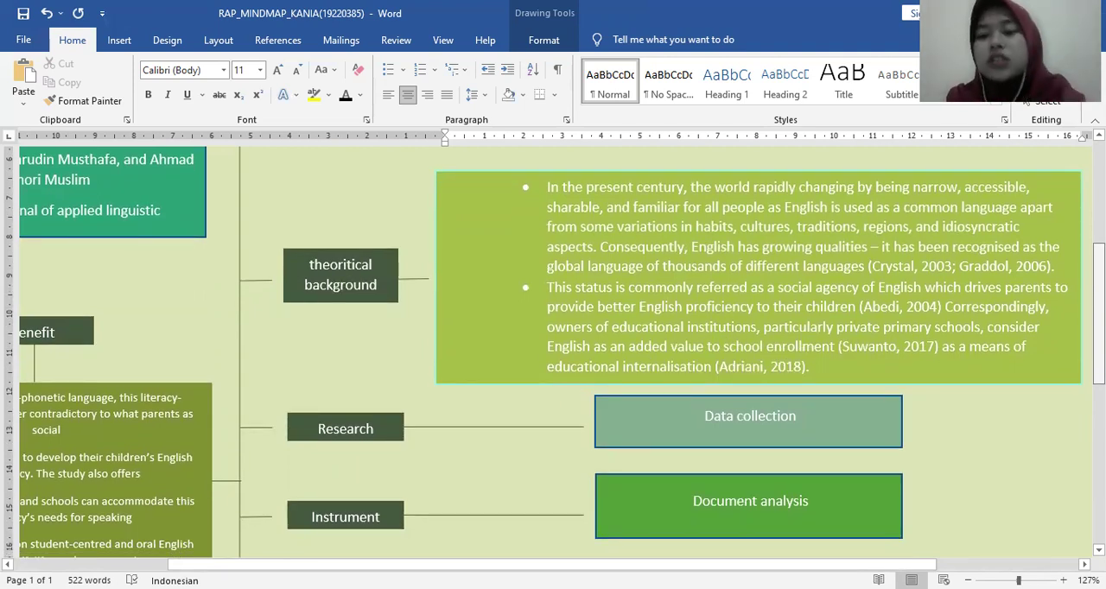
scroll(down, 3)
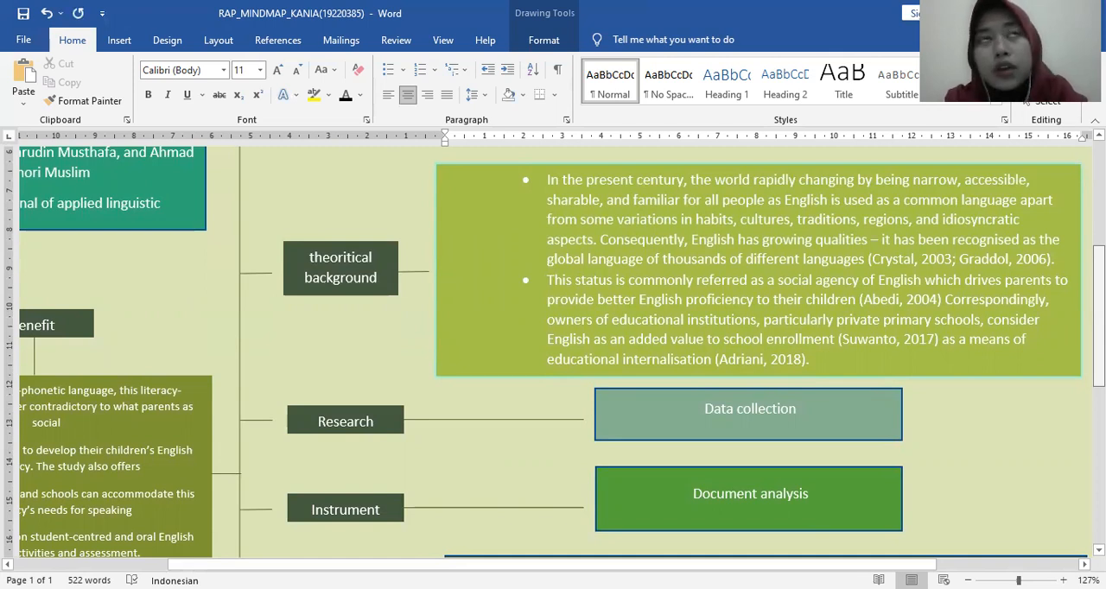
scroll(down, 3)
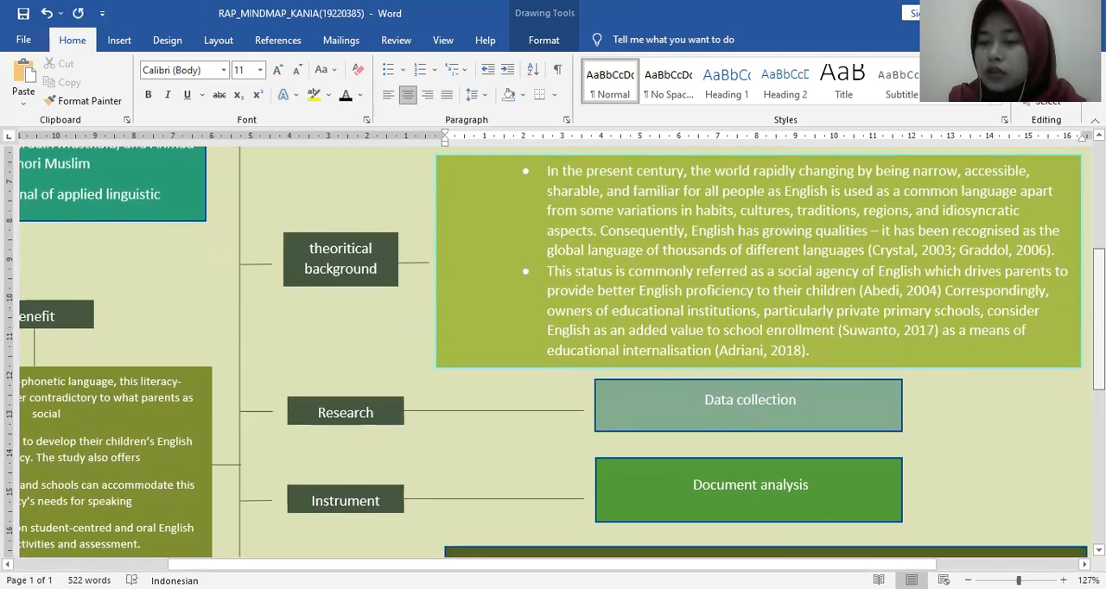
scroll(up, 3)
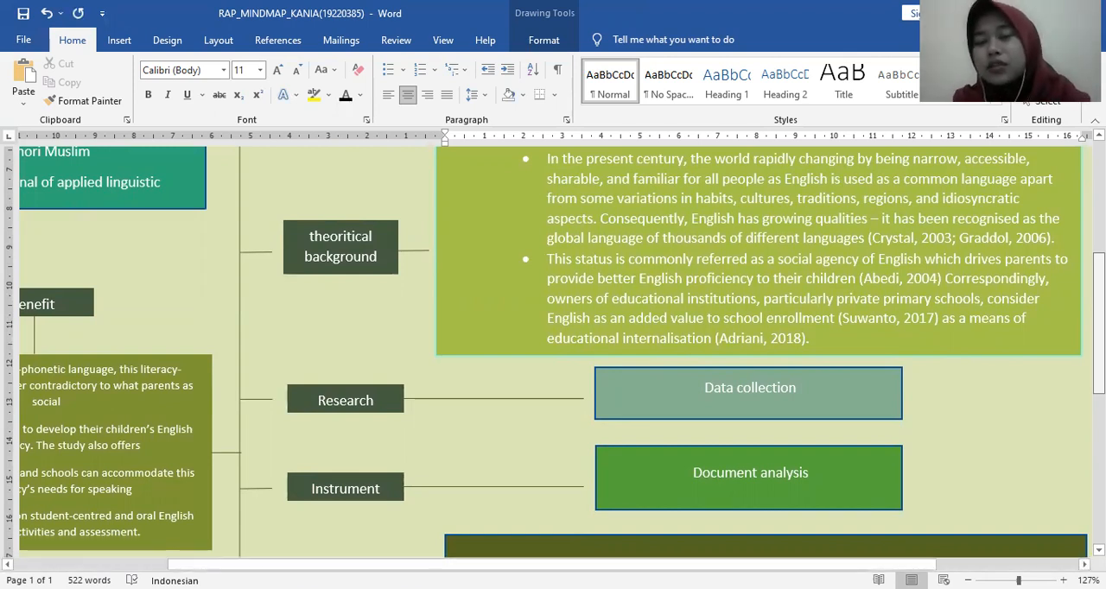
- Scroll to the finding result method box describing the students, schools and provinces
scroll(up, 3)
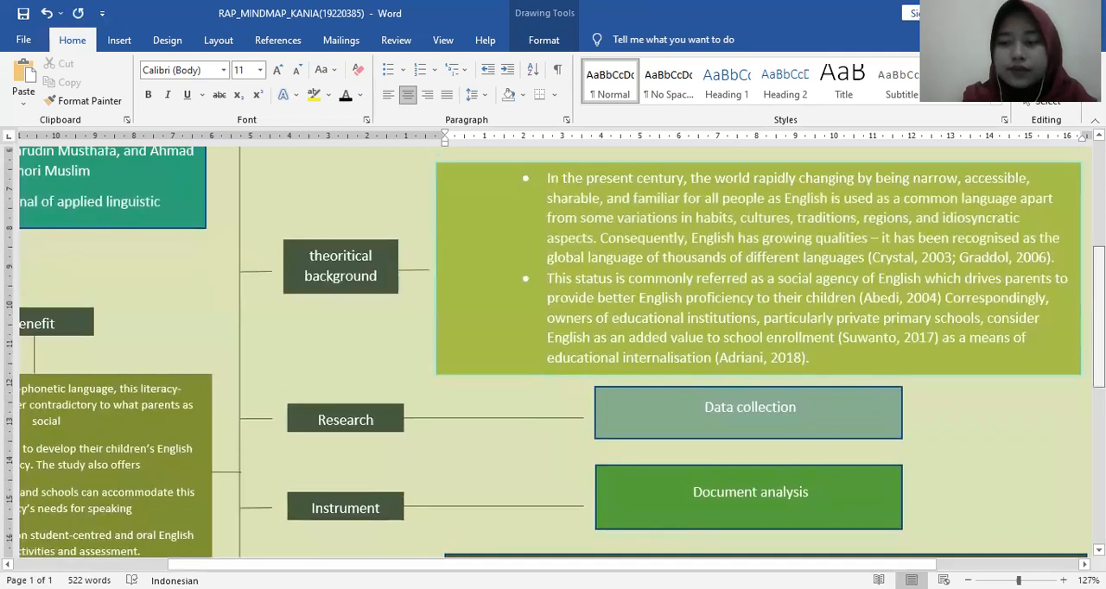
scroll(down, 3)
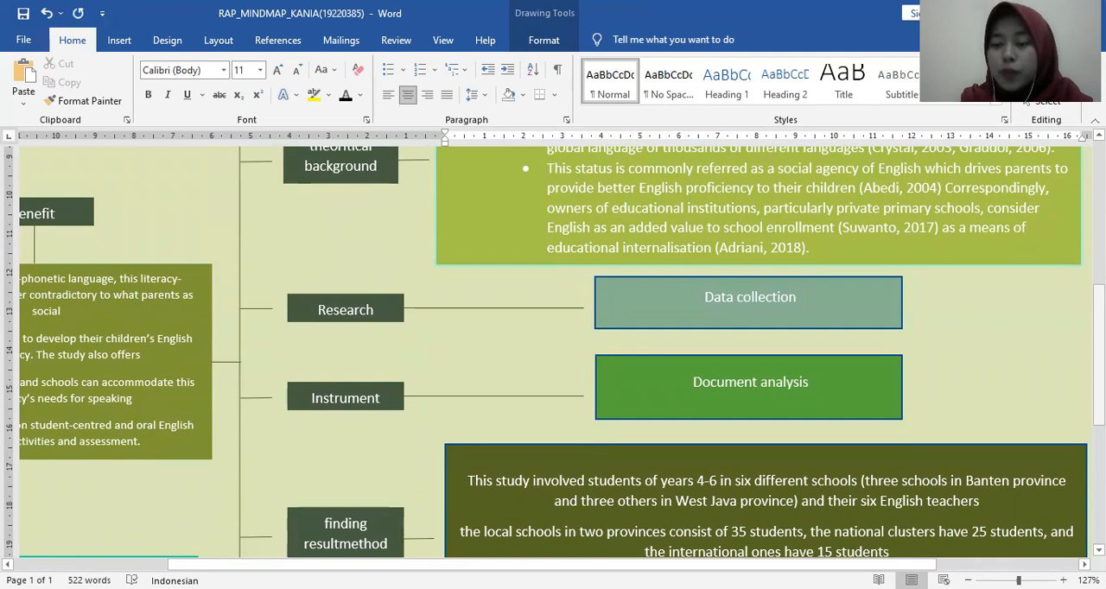
- Scroll to the Participant/population method box and its literacy-focused English teaching findings
scroll(down, 3)
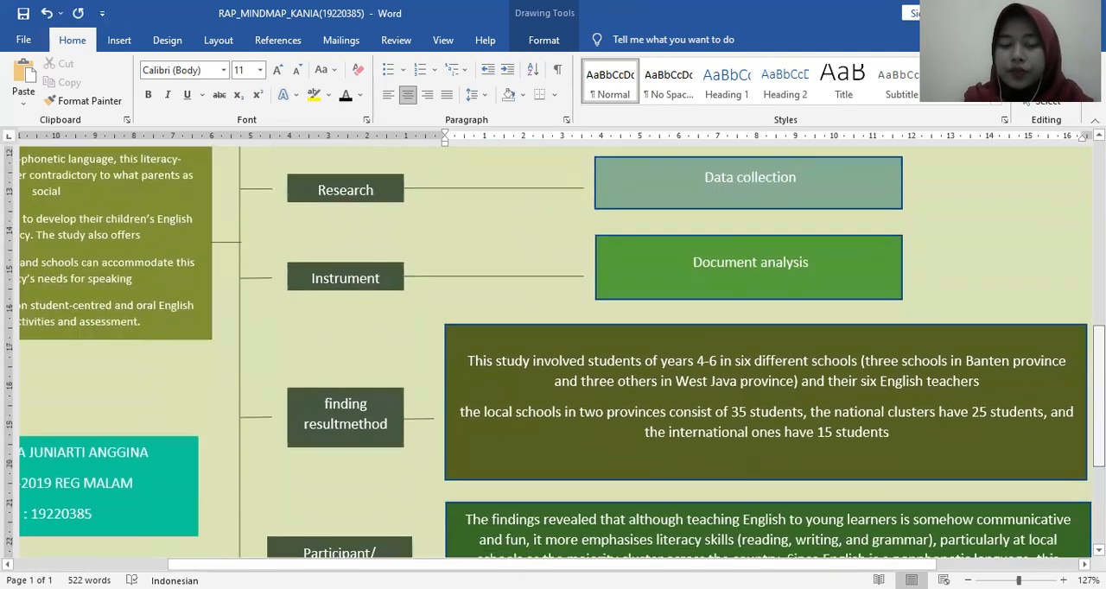
scroll(down, 3)
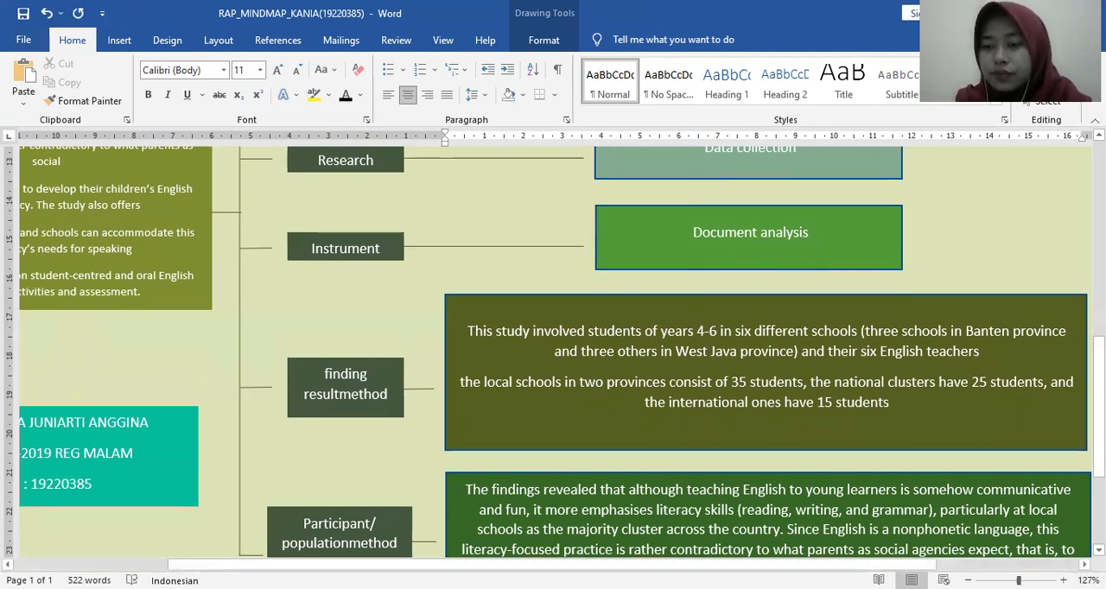
- Add the missing space between 'population' and 'method' in the Participant label
scroll(down, 3)
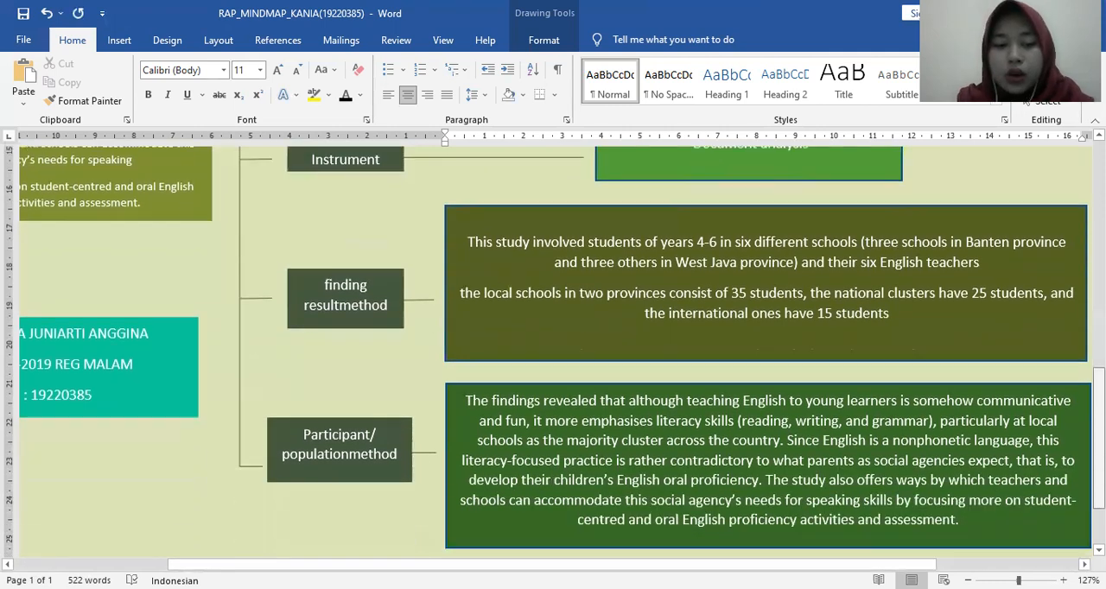
scroll(down, 3)
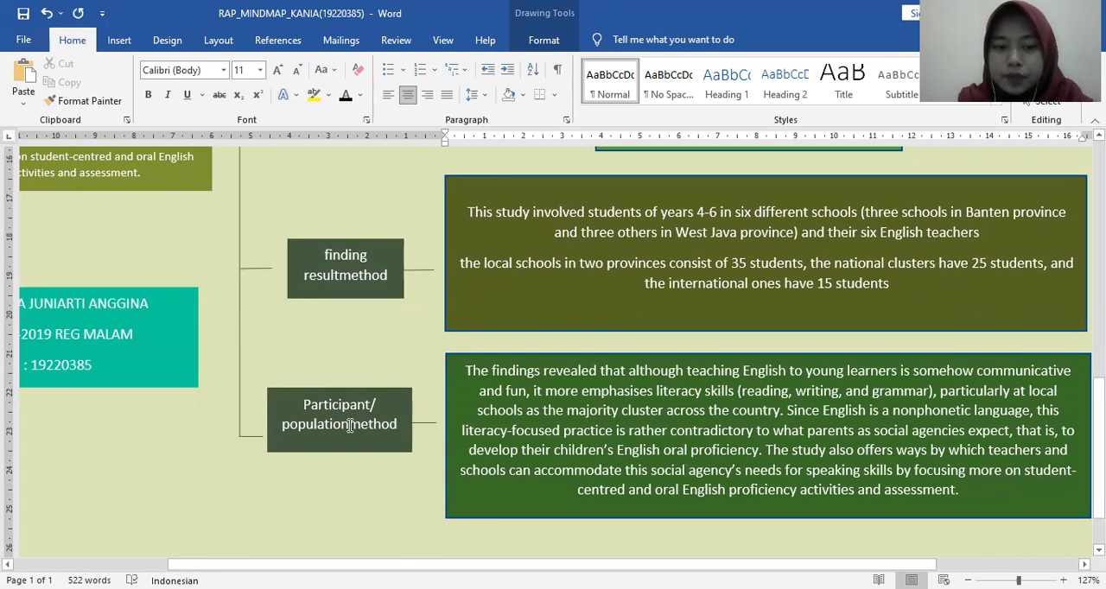
click(339, 415)
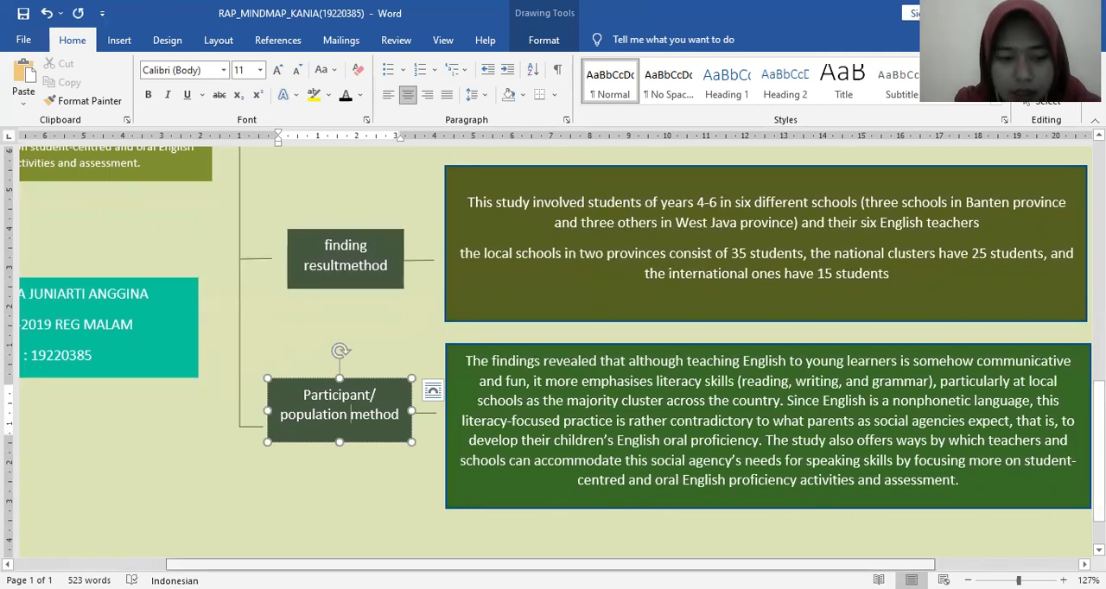
- View the mind map's lower end down to its bottom border
scroll(right, 3)
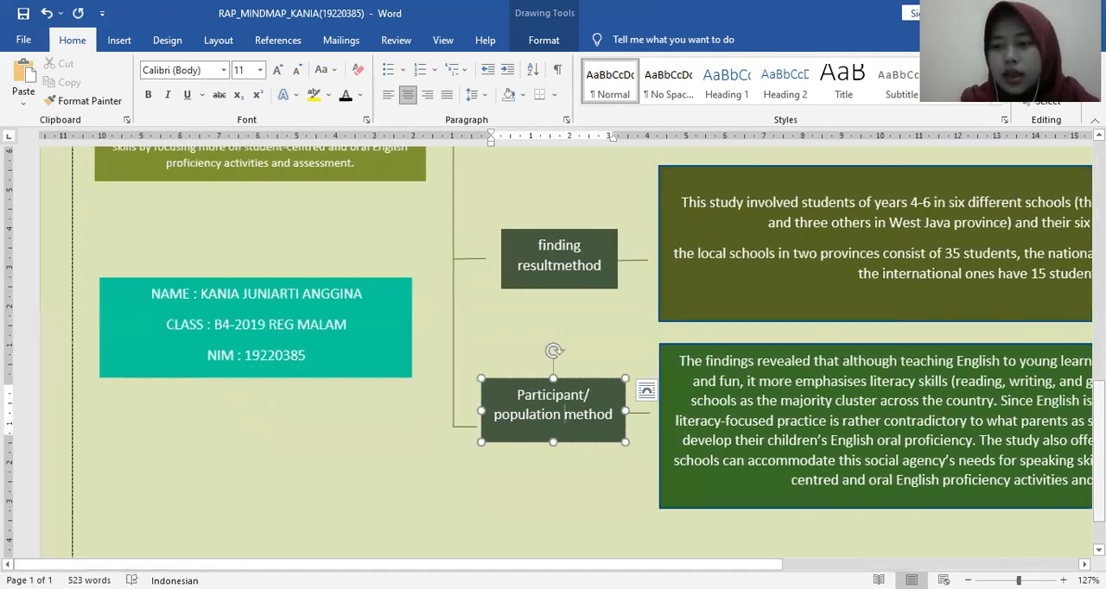
scroll(up, 3)
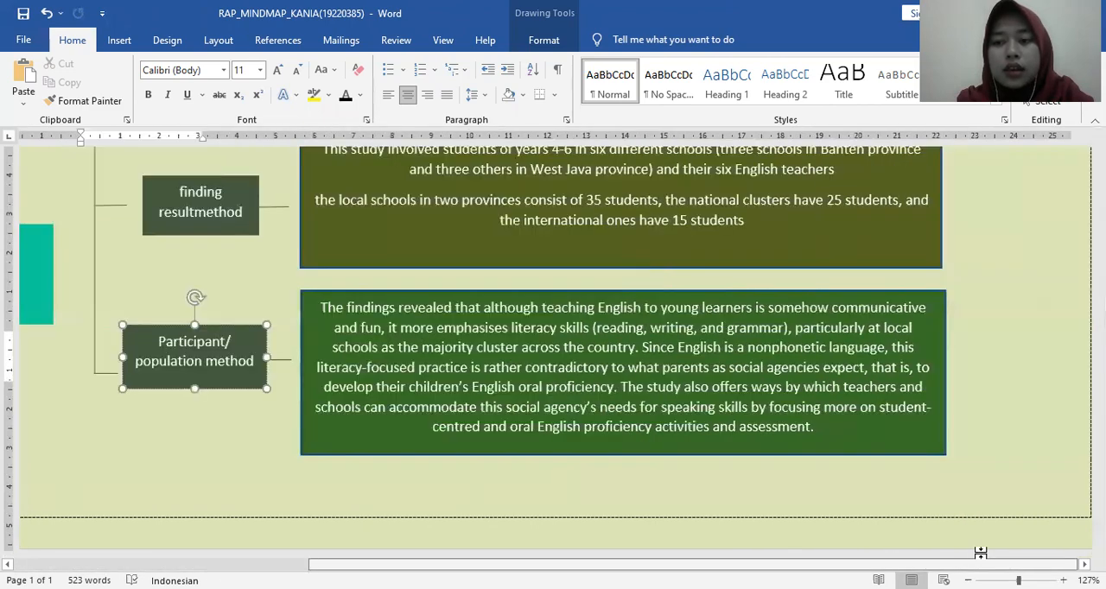
- Scroll back to the top-left showing the article title box and Objectives branch
scroll(up, 3)
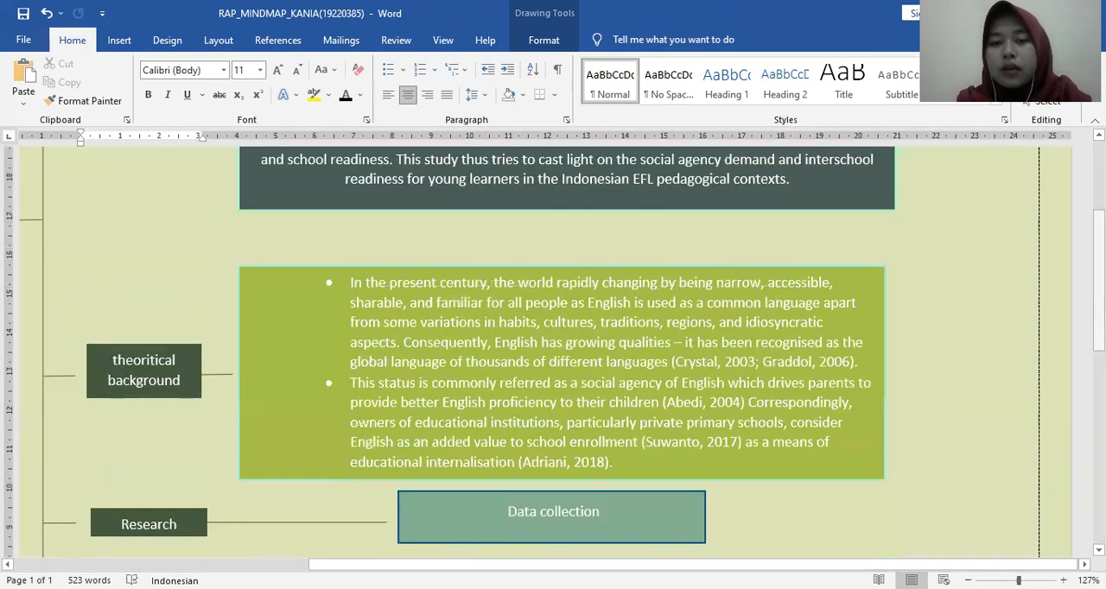
scroll(up, 3)
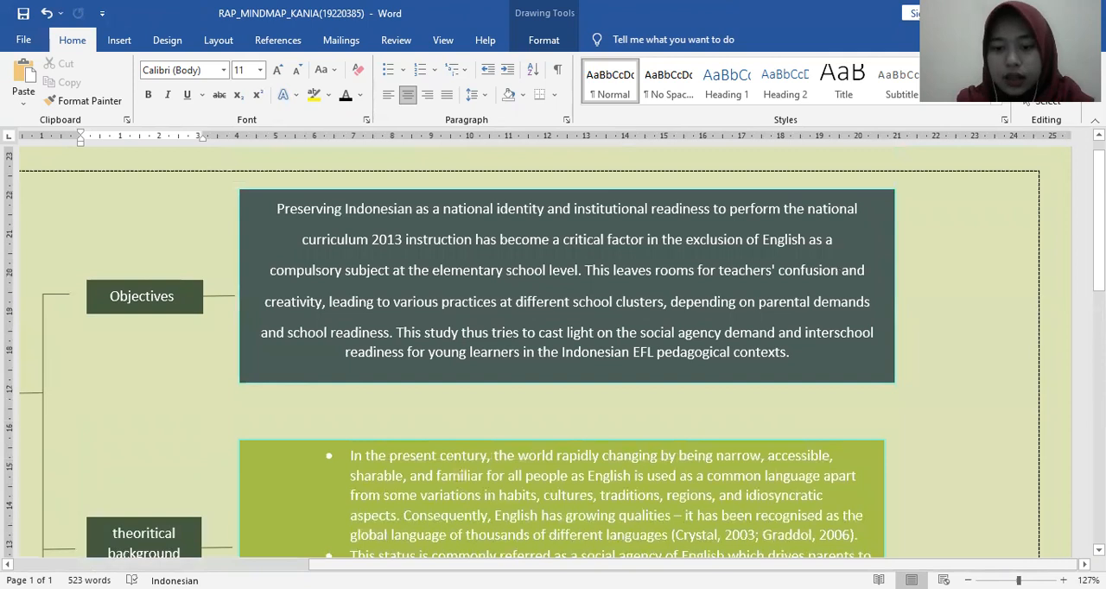
scroll(left, 3)
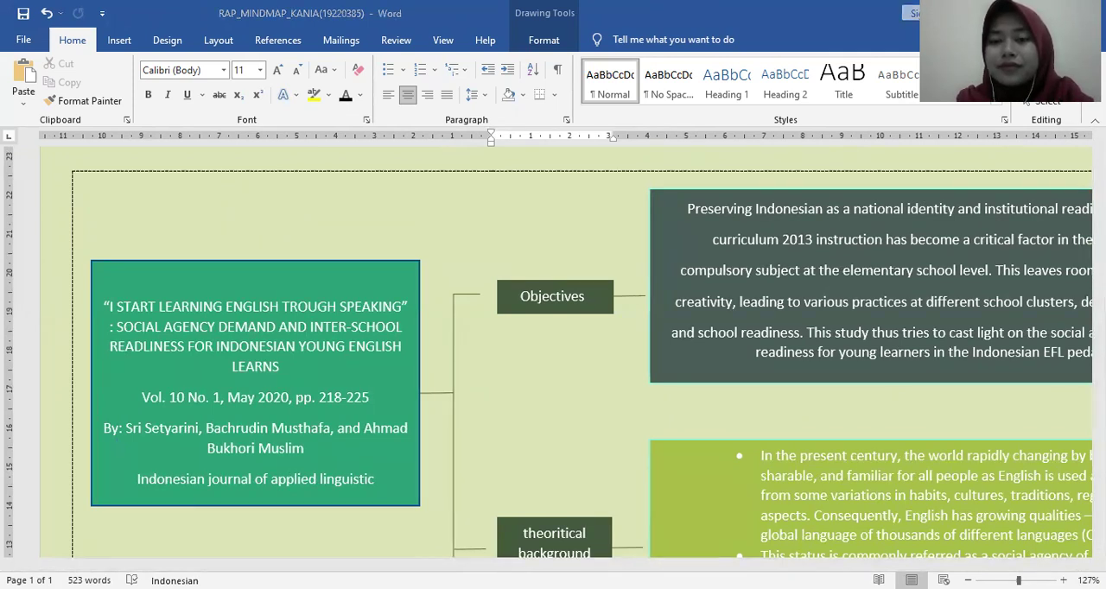
mouse_move(847, 93)
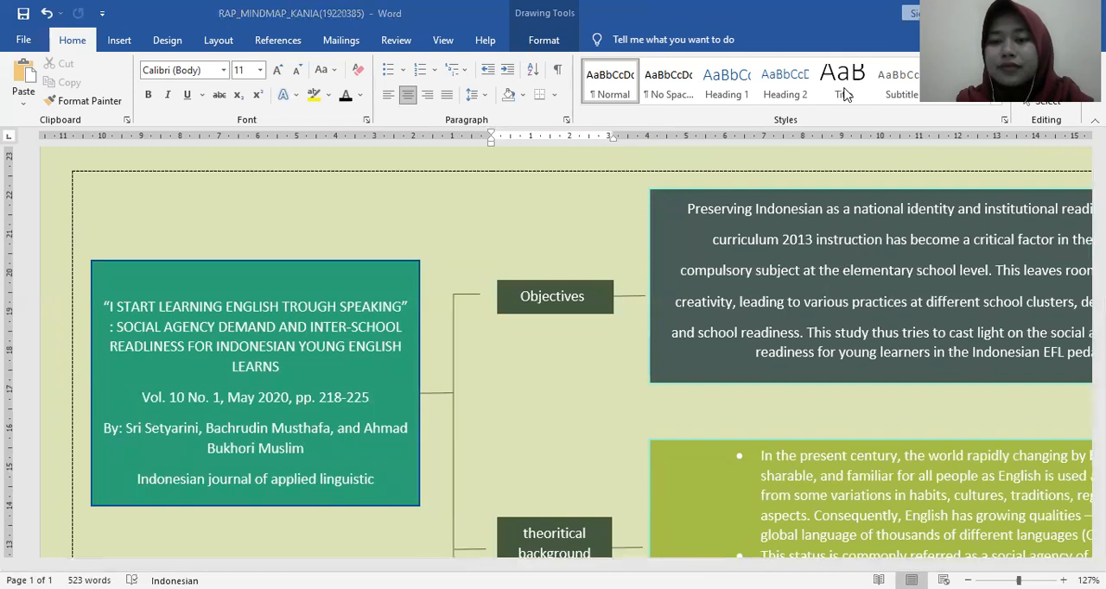